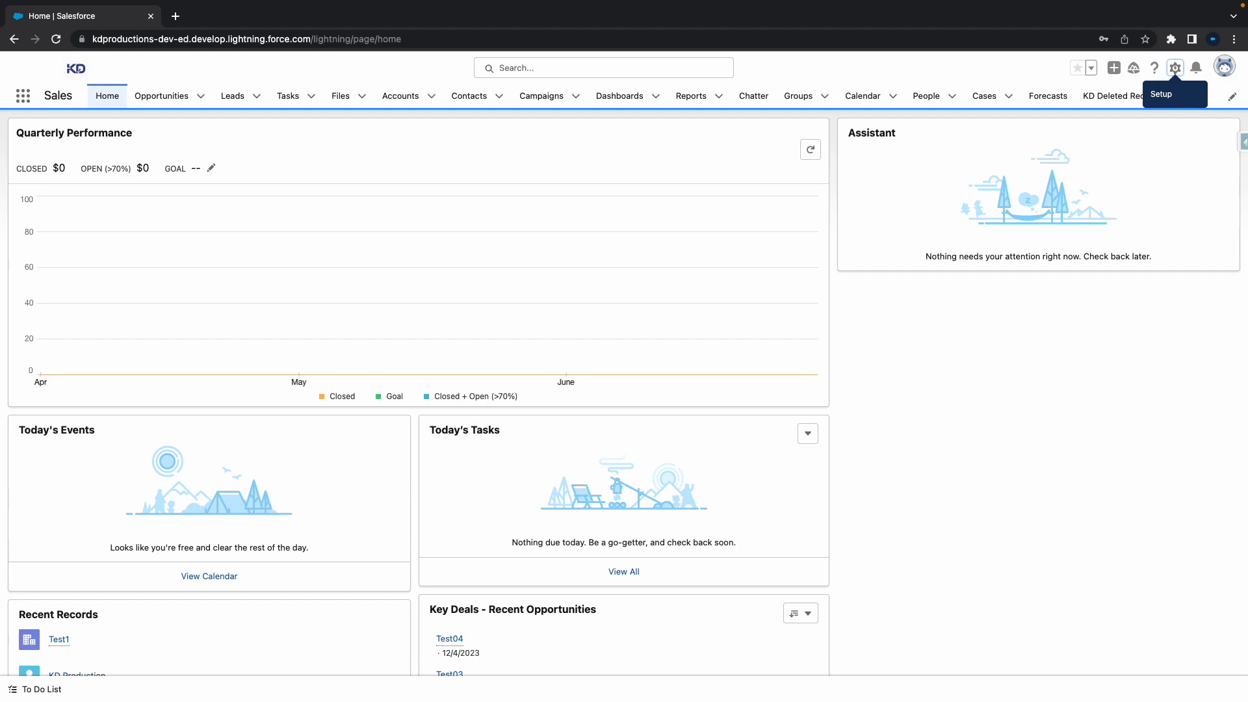
mouse_move(926, 409)
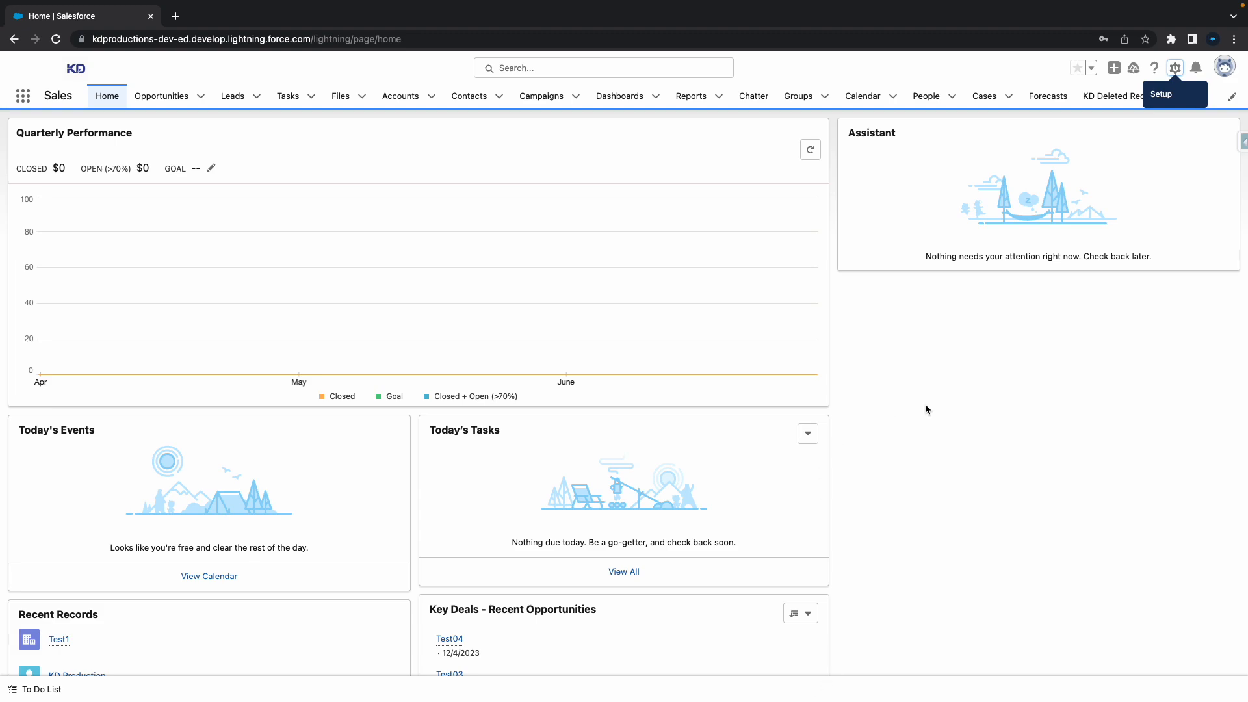
mouse_move(845, 292)
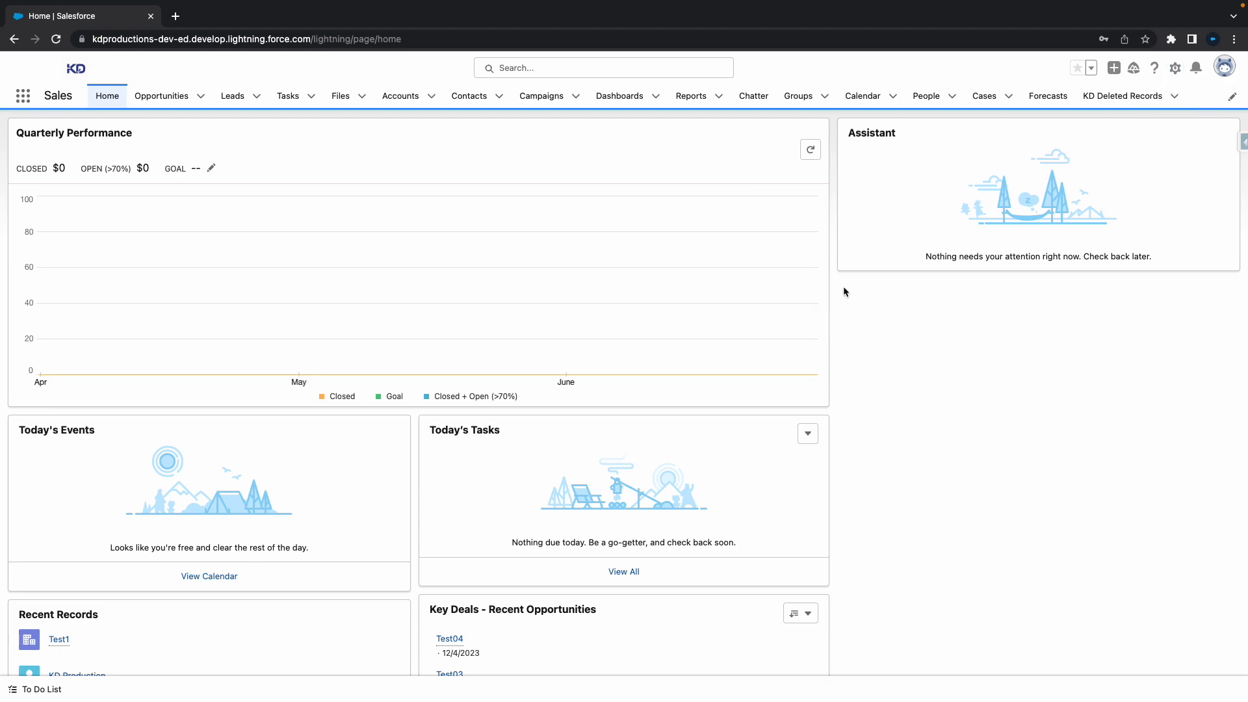
mouse_move(563, 164)
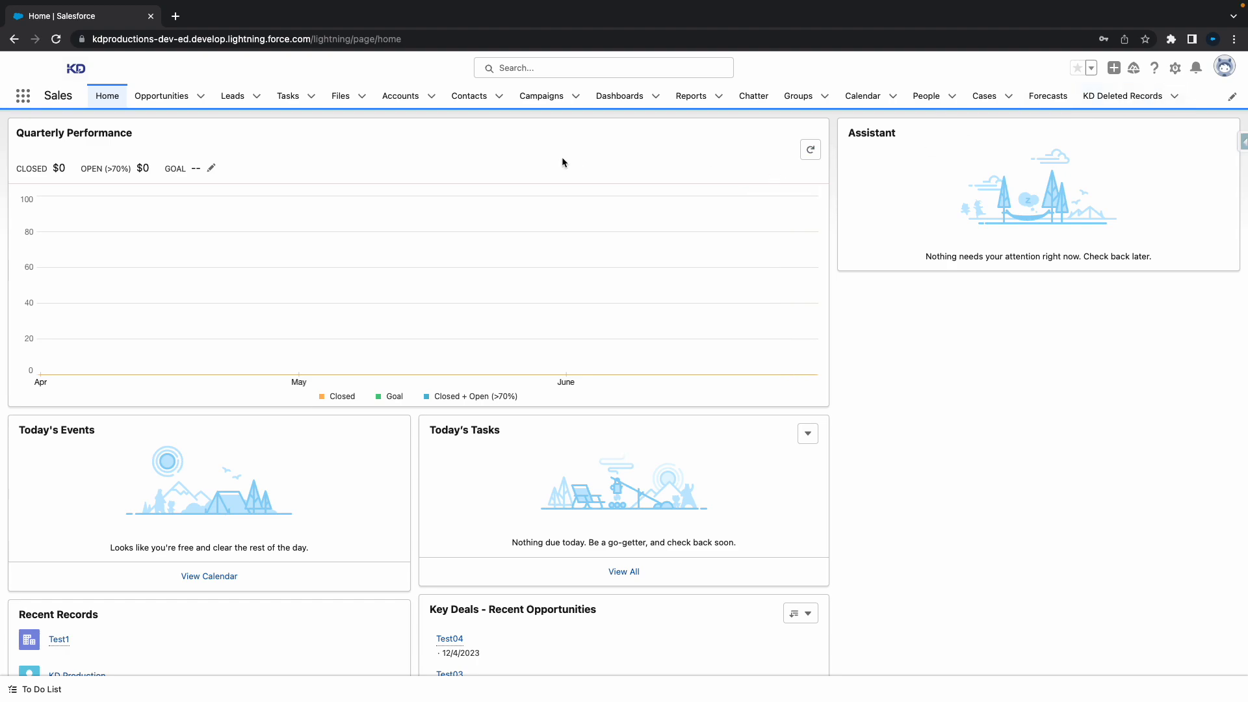
- Launch the Developer Console from the Setup gear menu into a new tab
click(1174, 68)
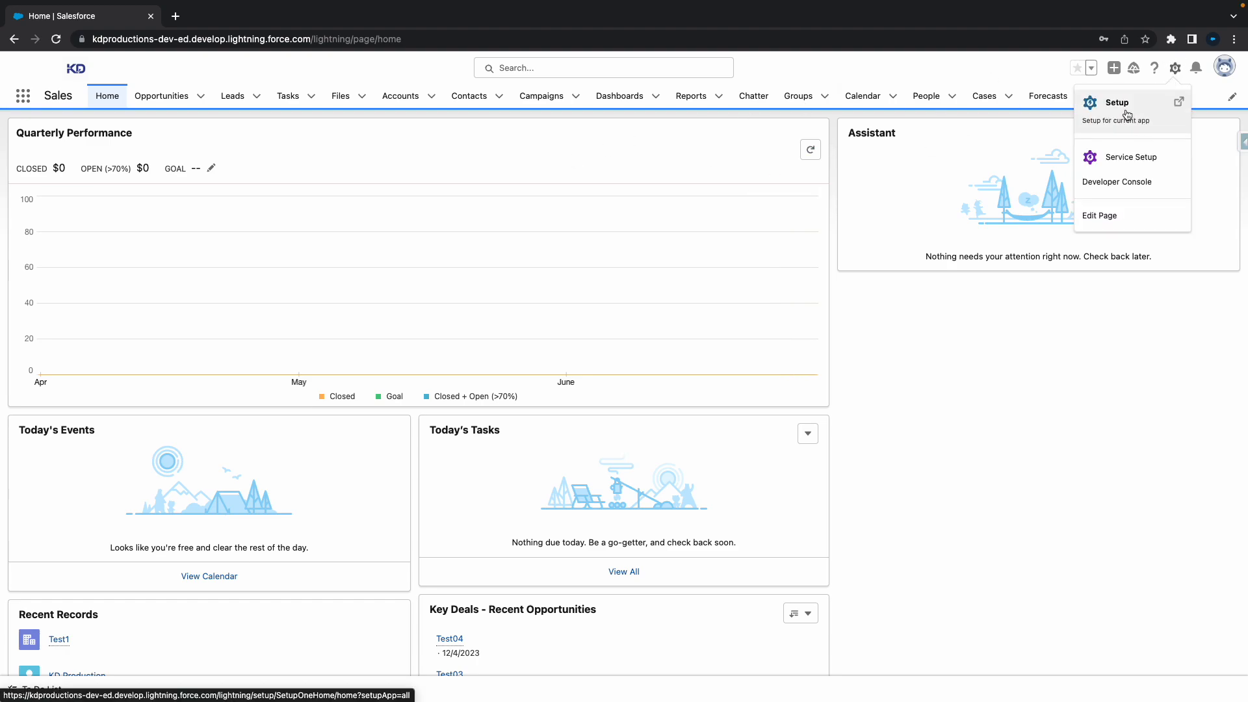
click(1116, 102)
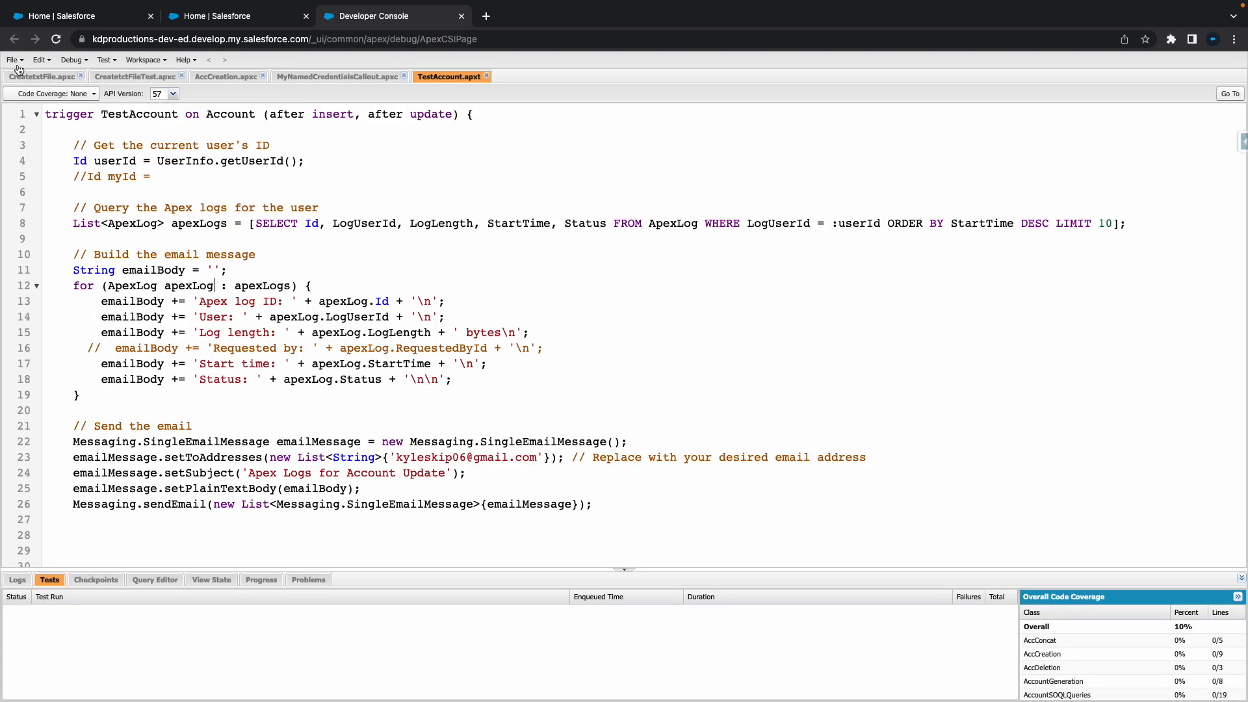
- Show the File > New submenu listing Apex Class, Apex Trigger, Visualforce Page and more
click(12, 59)
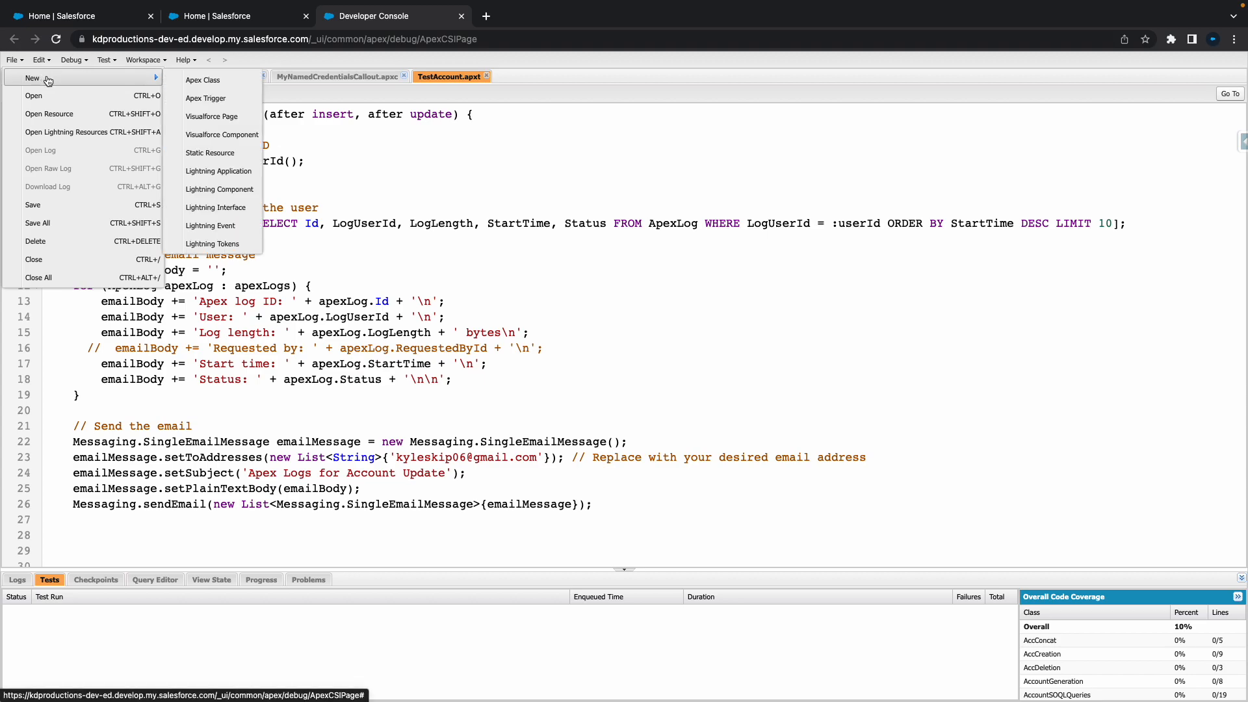
mouse_move(206, 98)
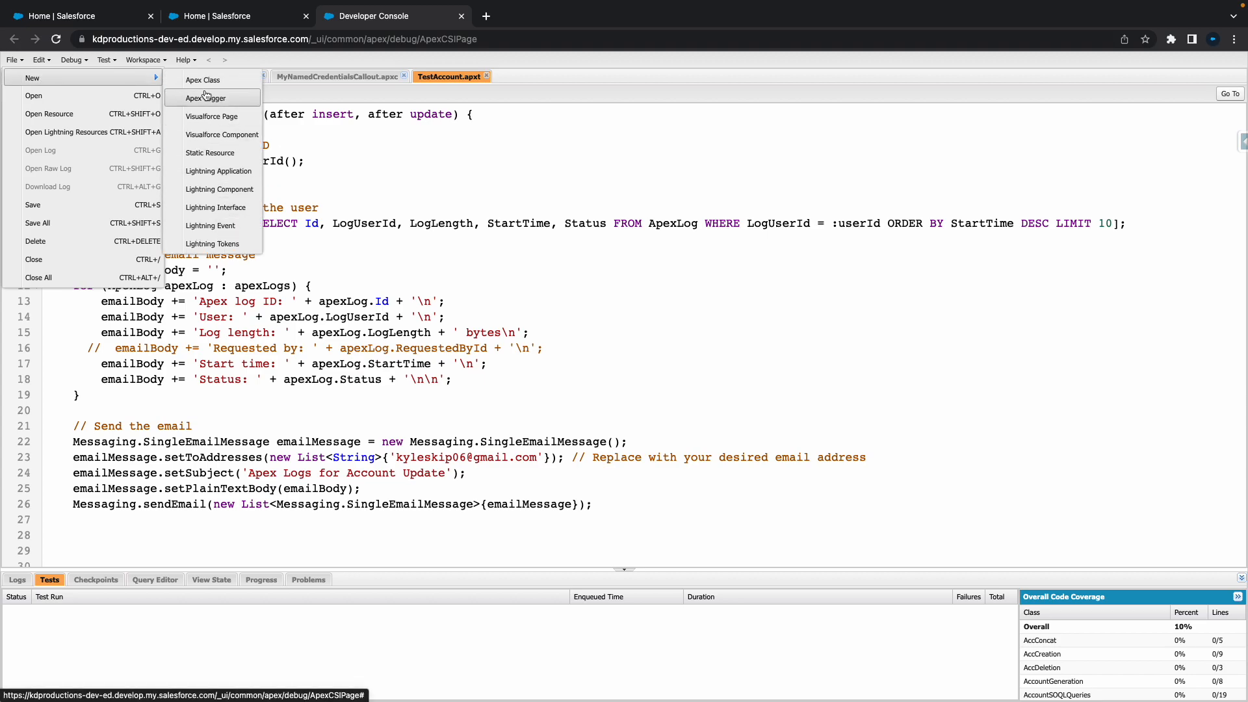
mouse_move(206, 98)
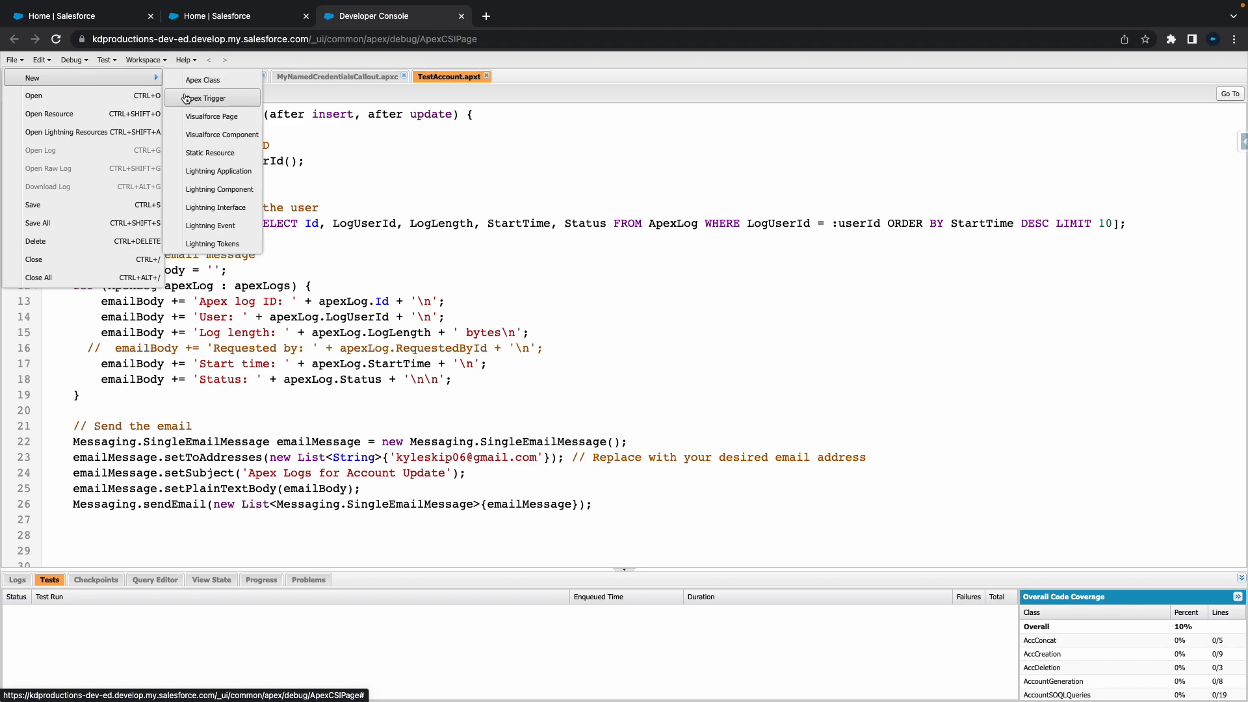
mouse_move(213, 116)
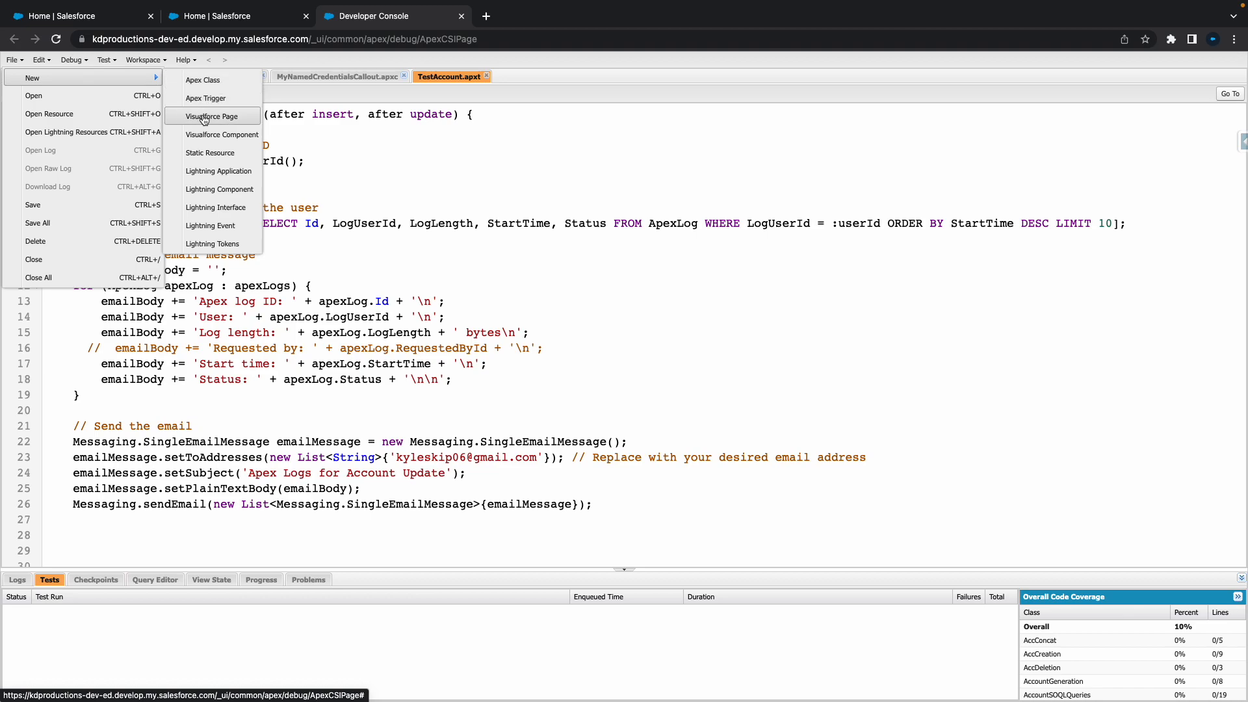
mouse_move(206, 98)
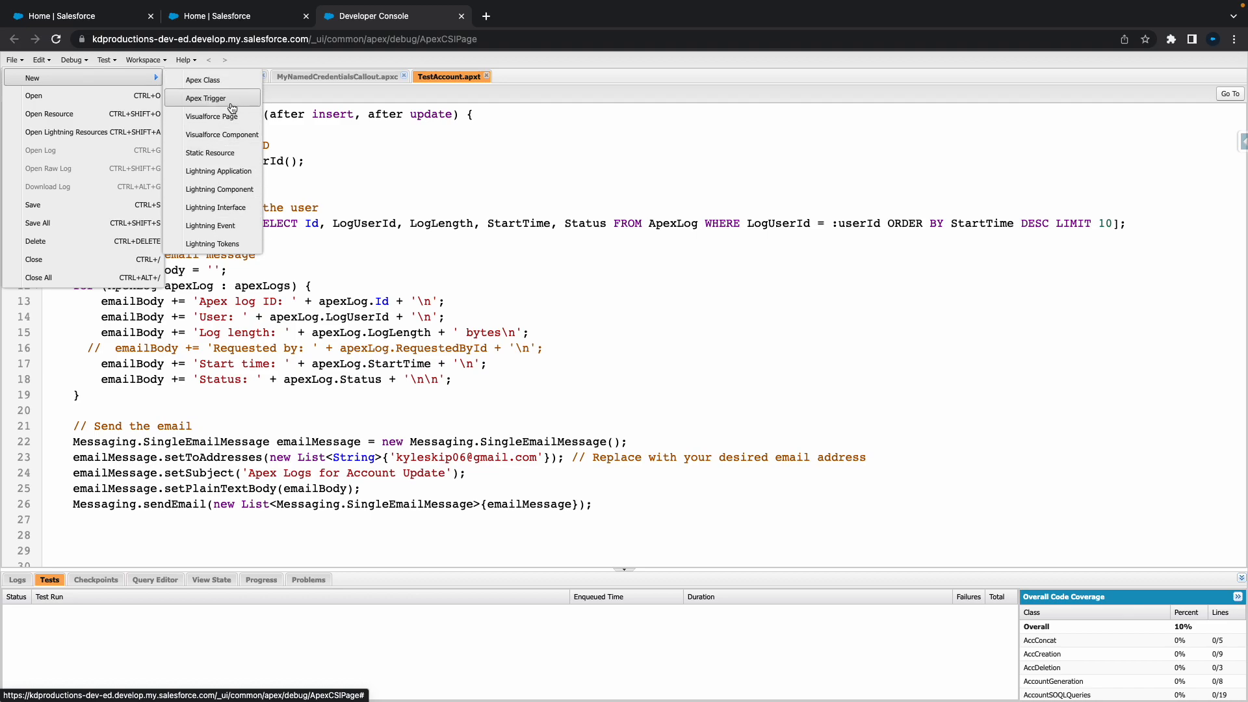
- Create a Visualforce page named 'HelloWorld' with the default apex:page template
click(212, 116)
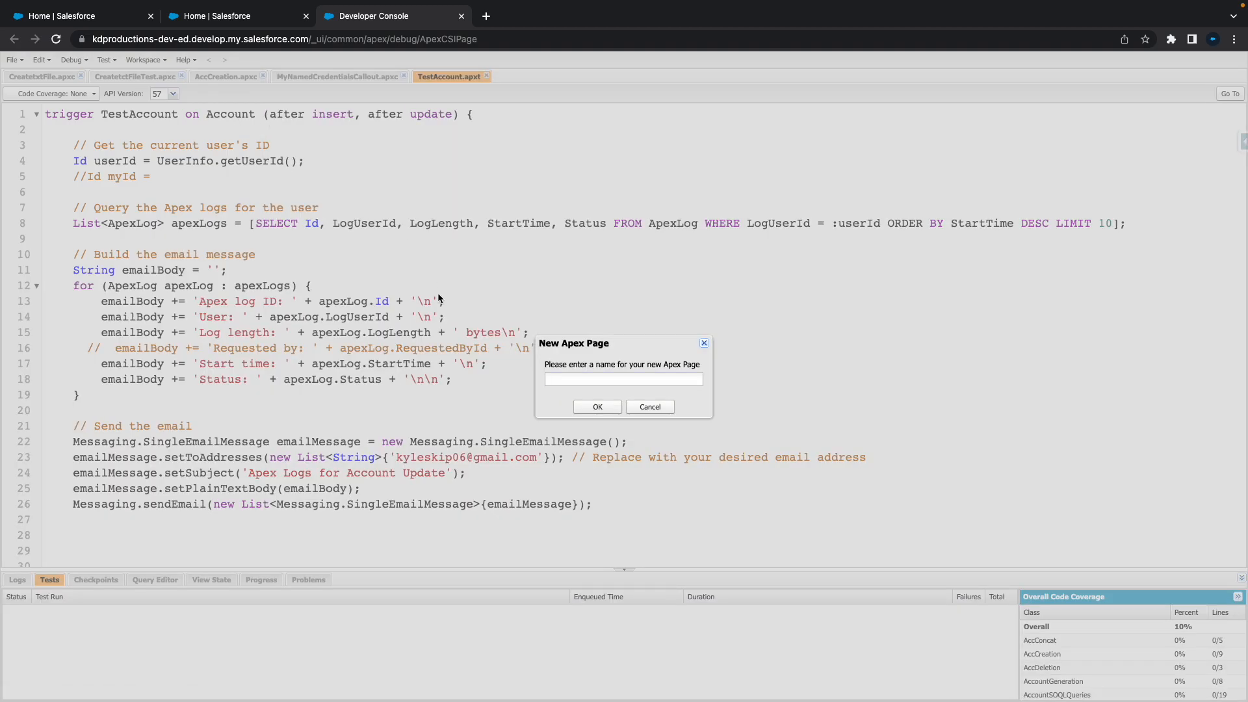
mouse_move(586, 308)
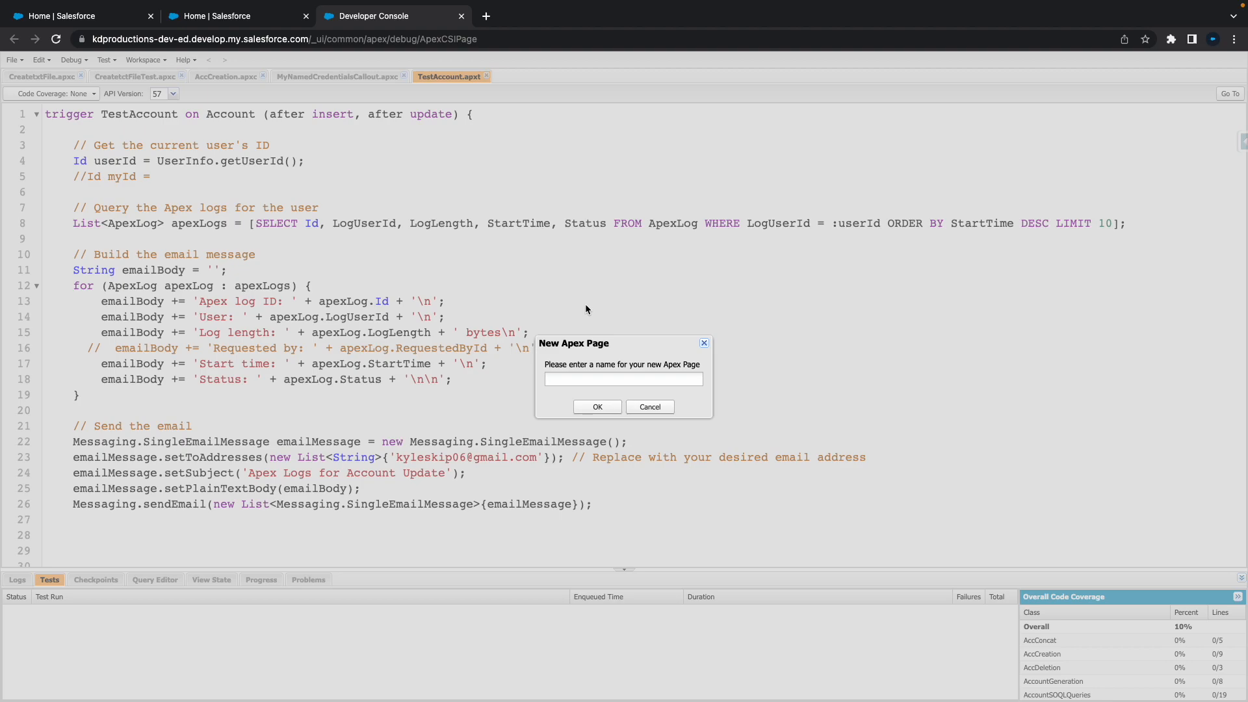
text(HelloWo)
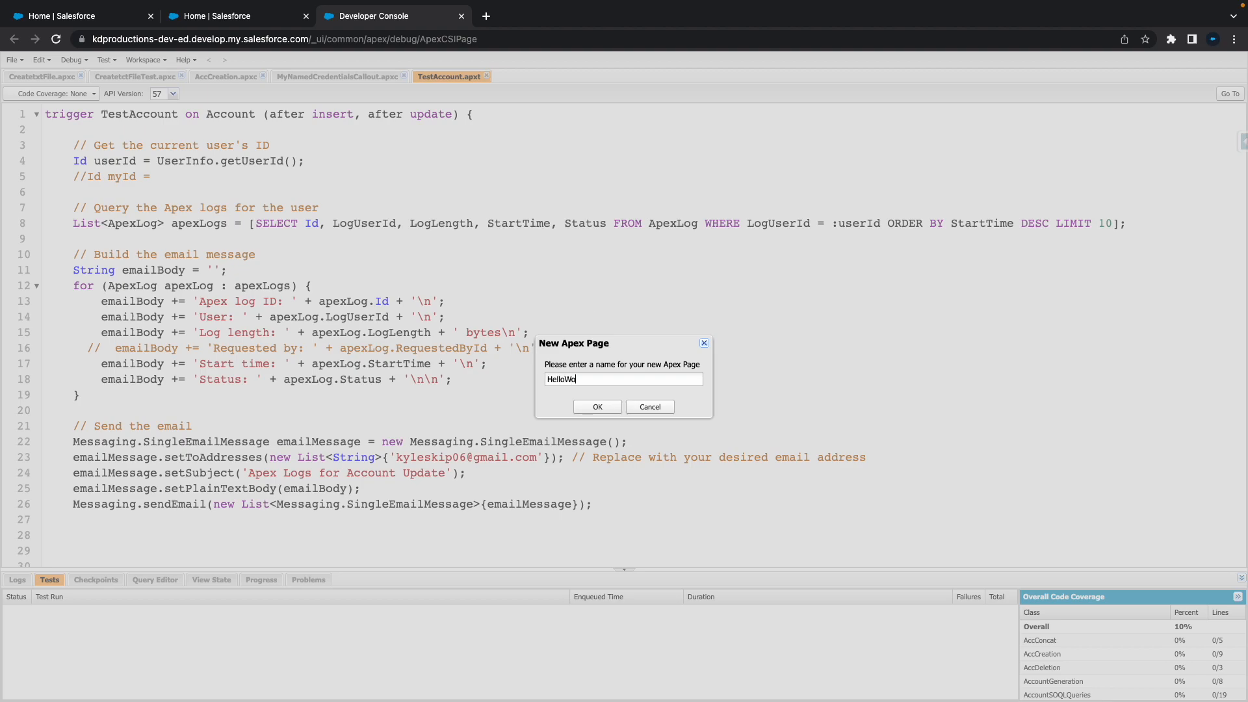
text(rldV)
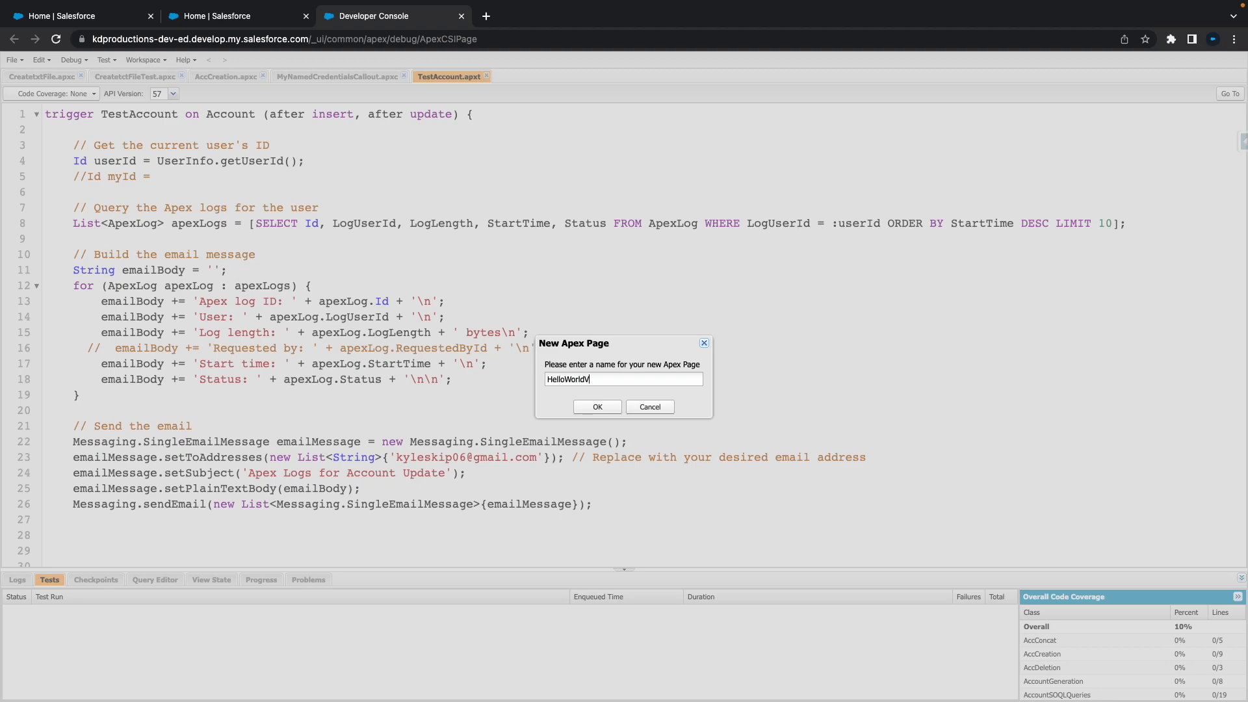
click(596, 407)
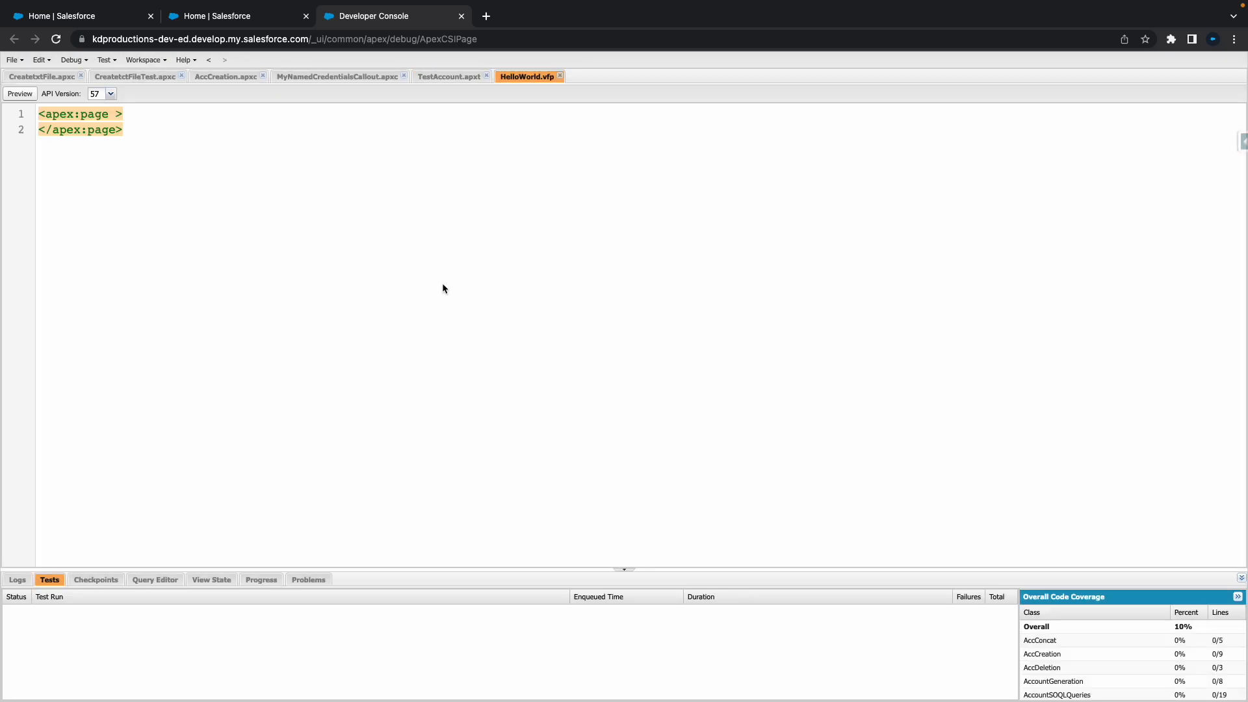
- Insert an <h1> heading 'Hello World!!!!' between the apex:page tags
click(124, 113)
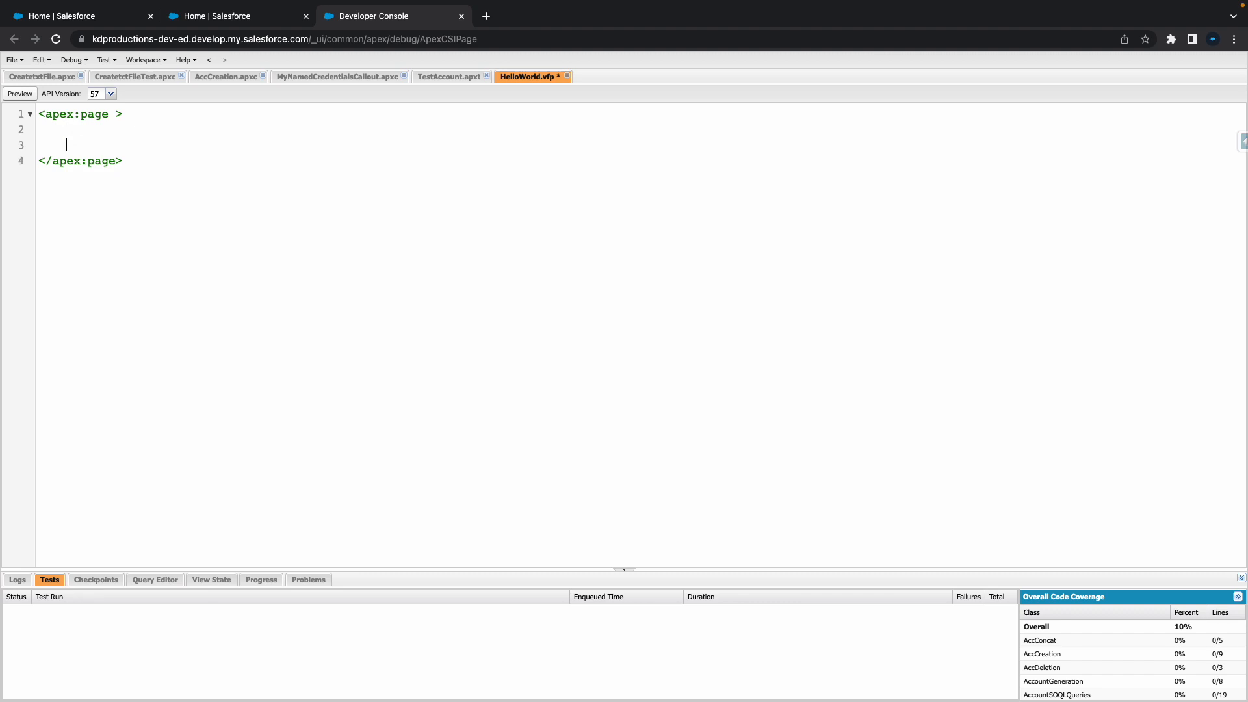
key(Enter)
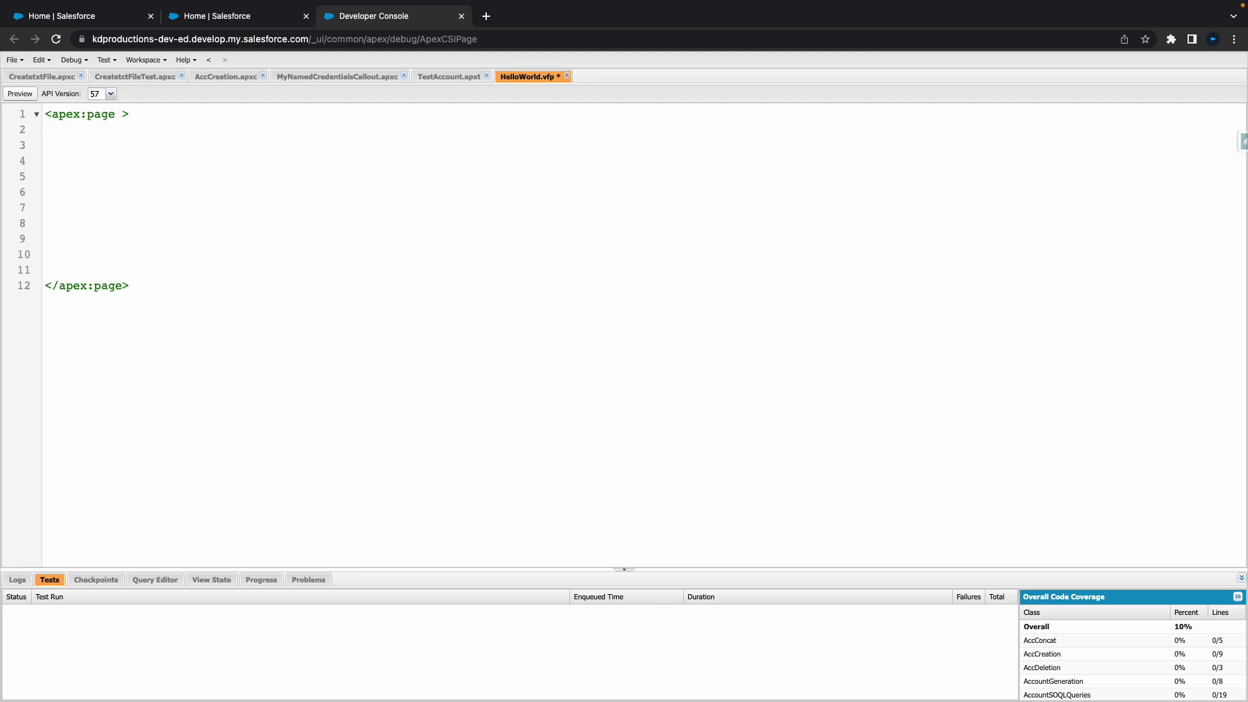
text(<h1>)
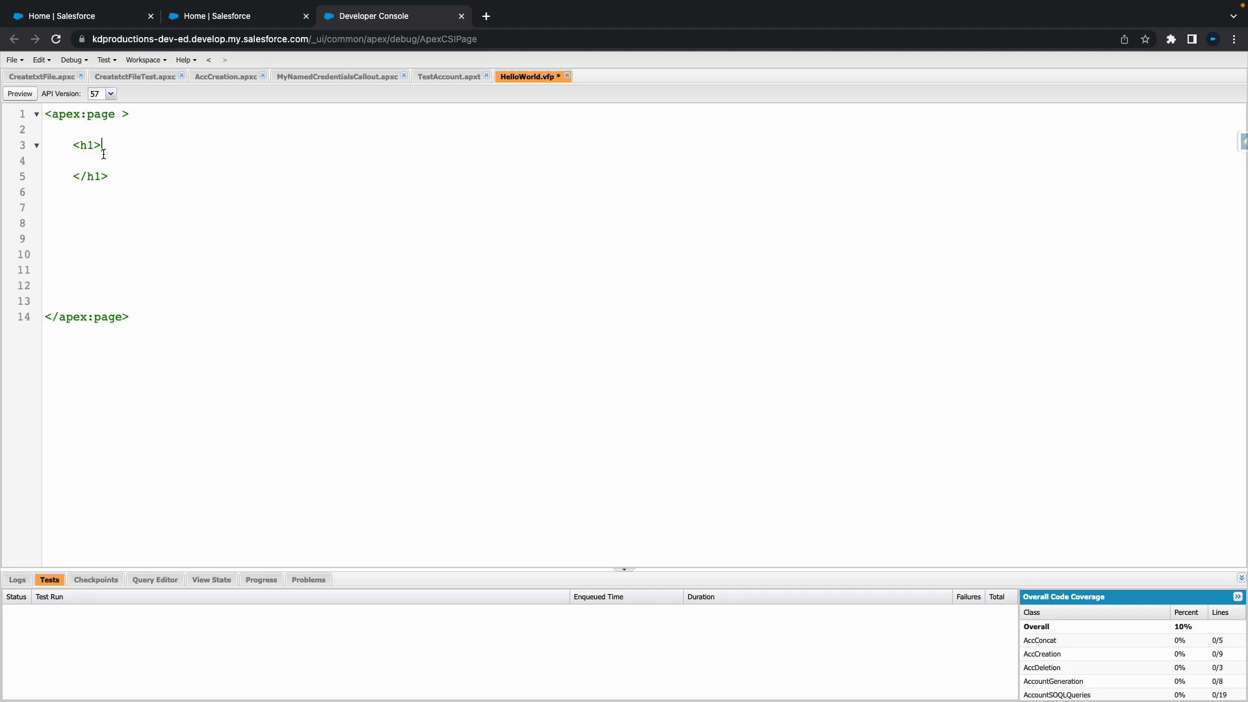
text(Hello)
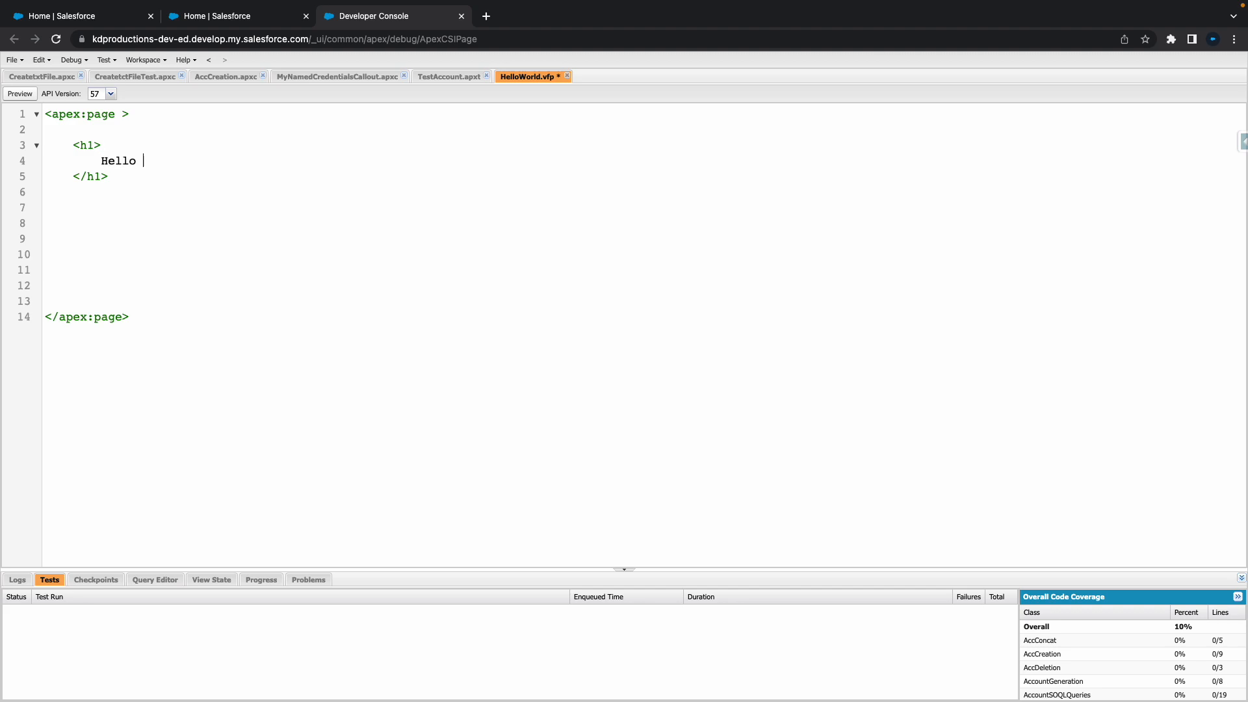
text(World@)
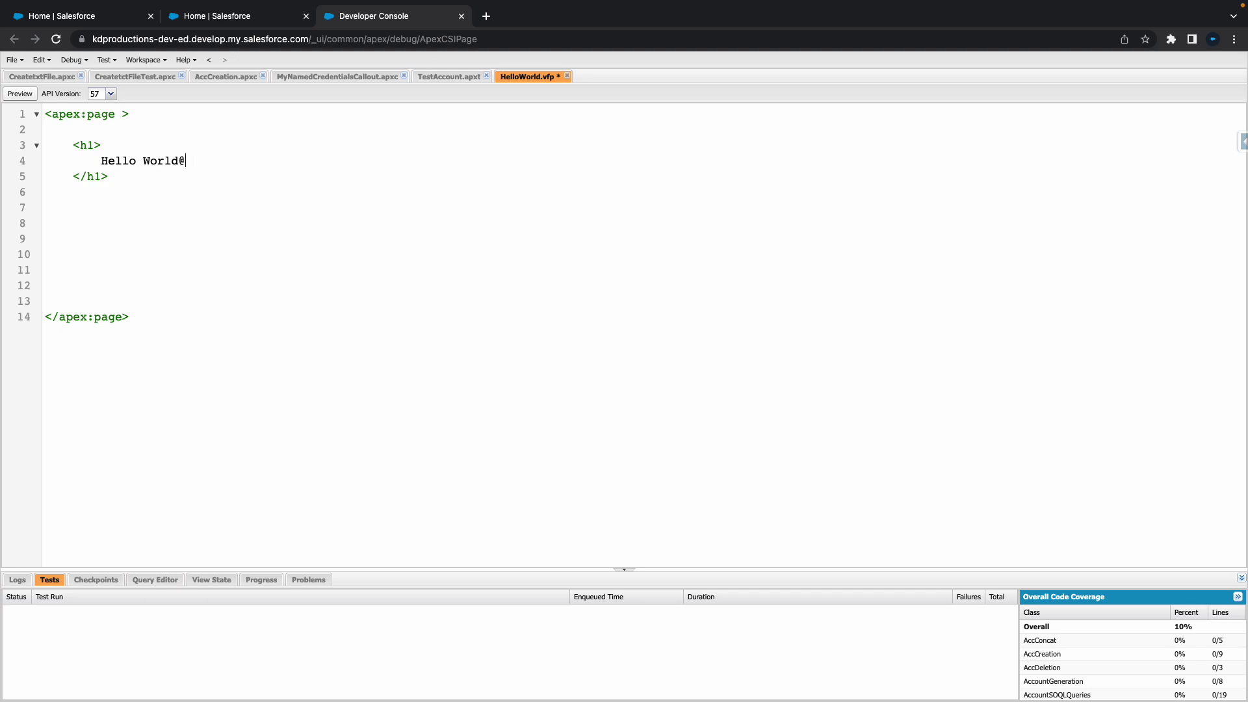
text(!!)
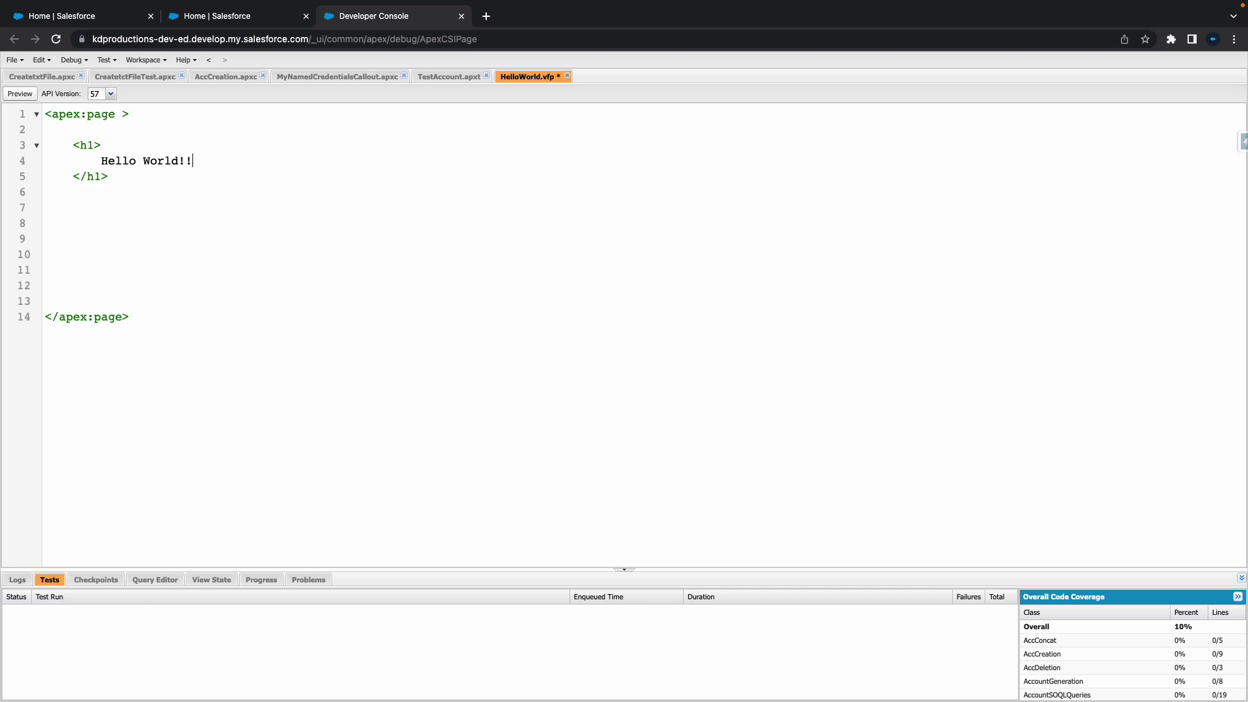
text(!!)
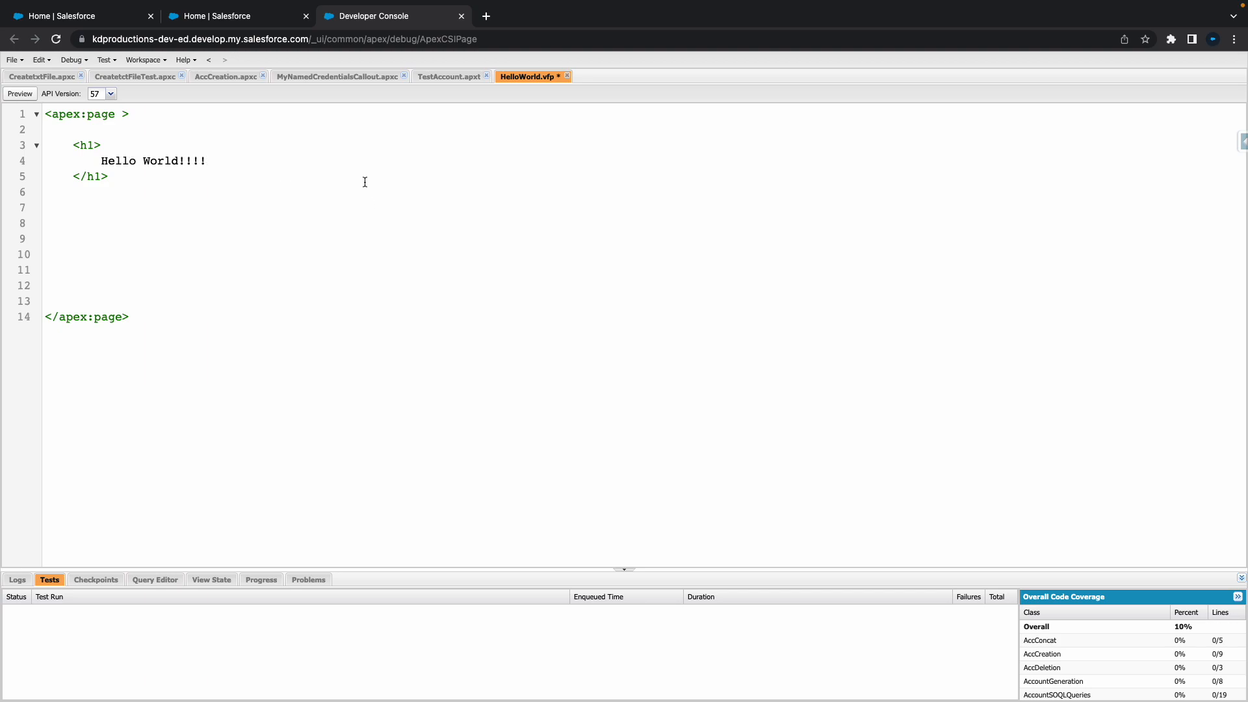
- Save HelloWorld.vfp and open its rendered preview in a new tab
key(ctrl+s)
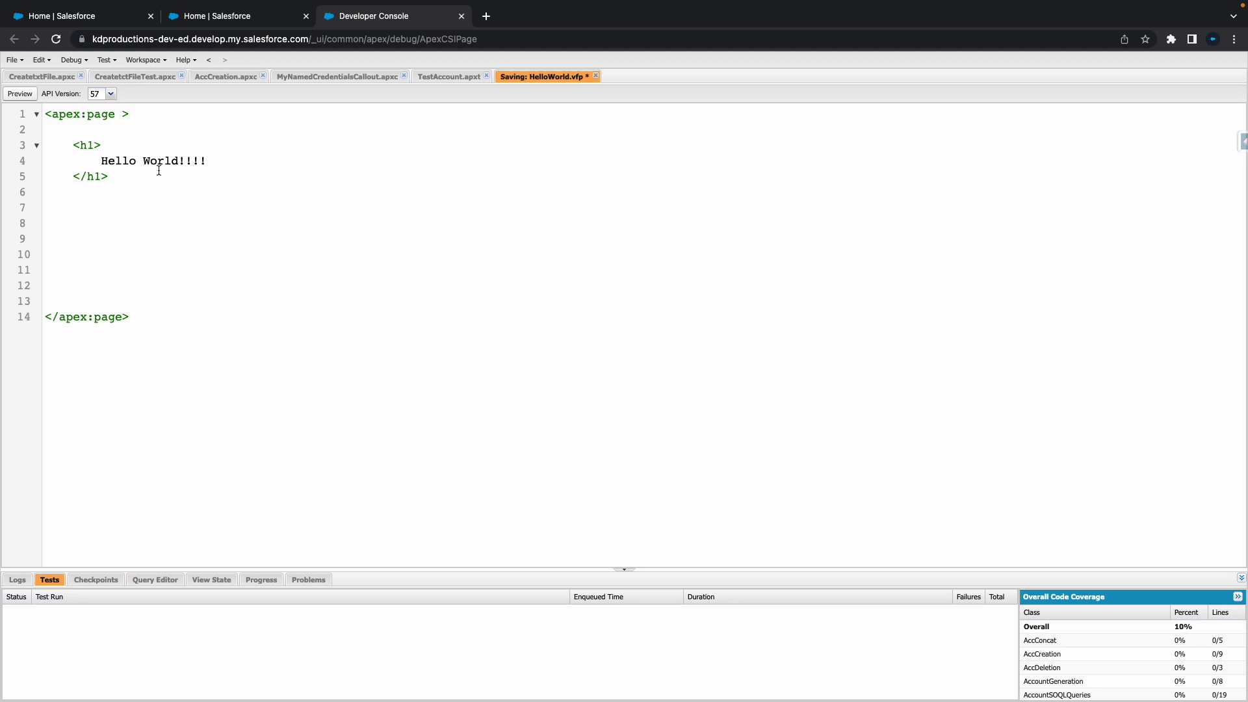
key(ctrl+s)
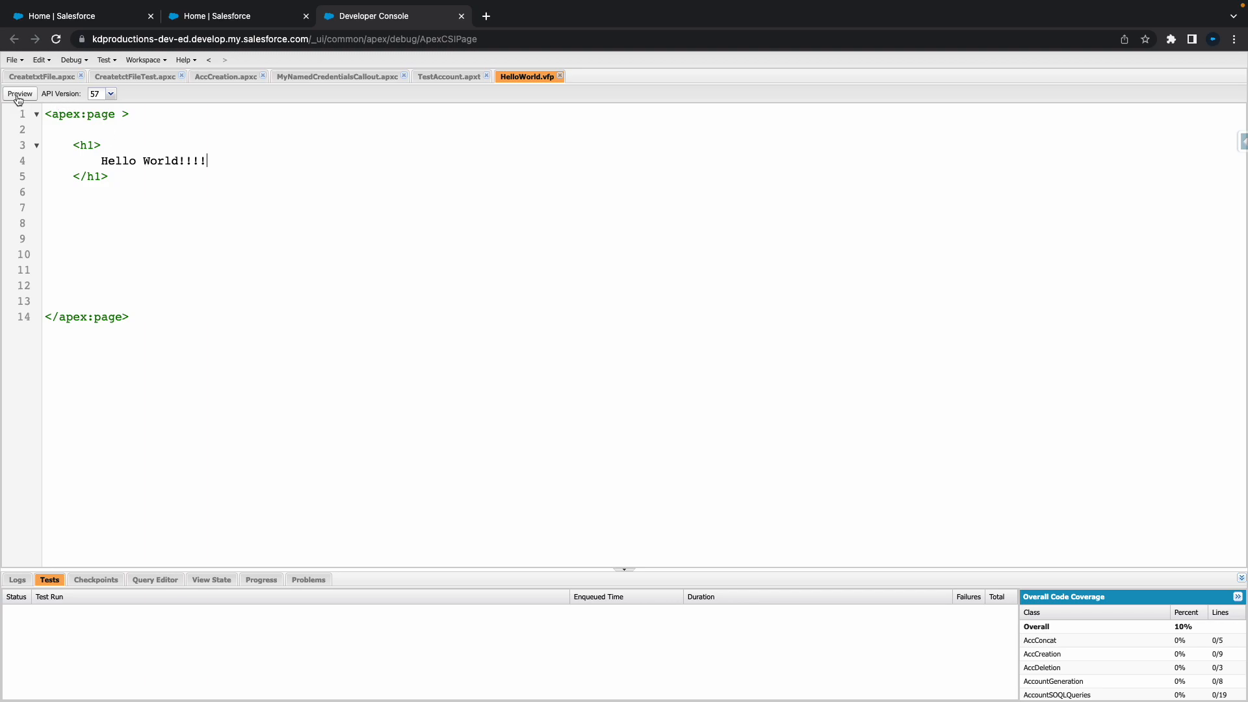
click(19, 93)
text(tt)
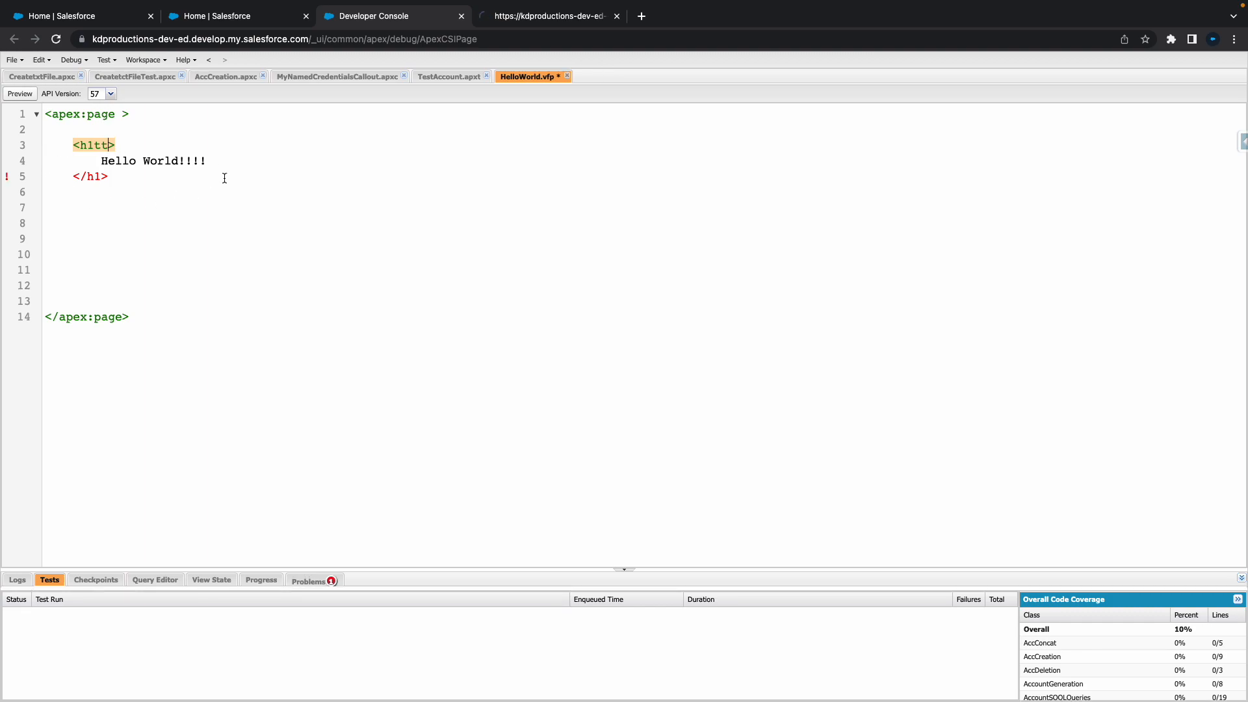
mouse_move(270, 360)
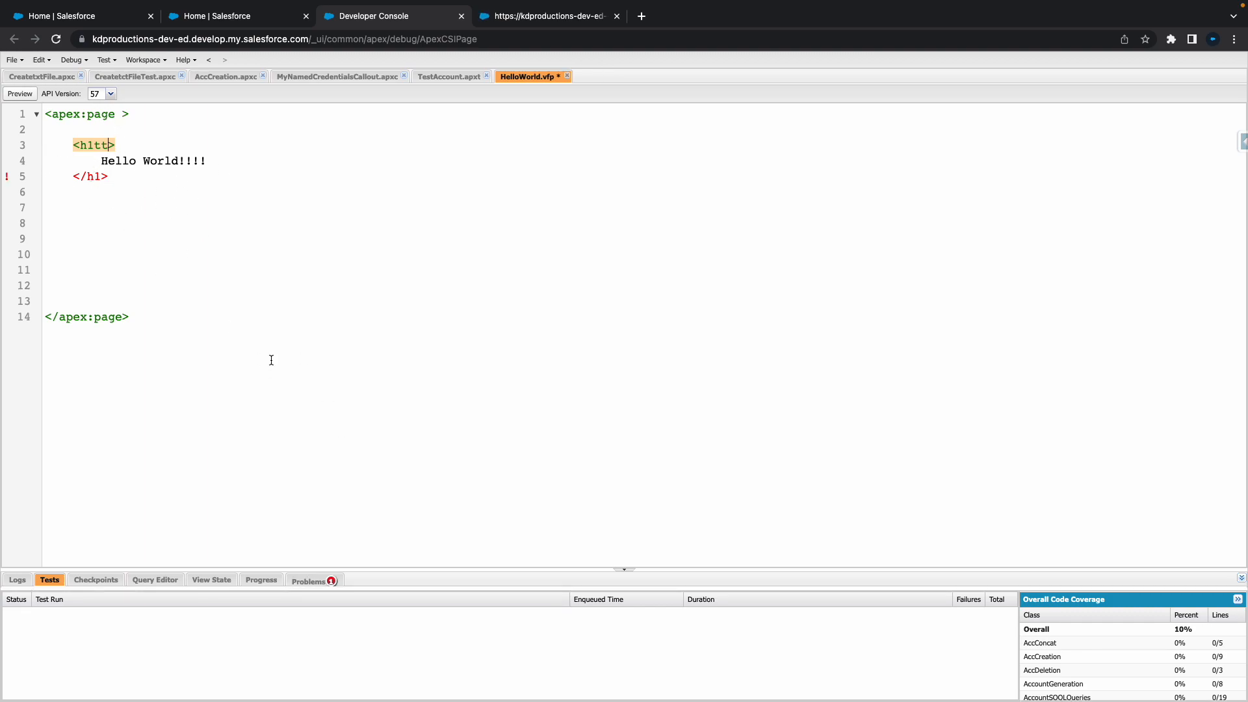
- View the Problems list showing element h1tt on line 5 lacks a matching end-tag
click(309, 580)
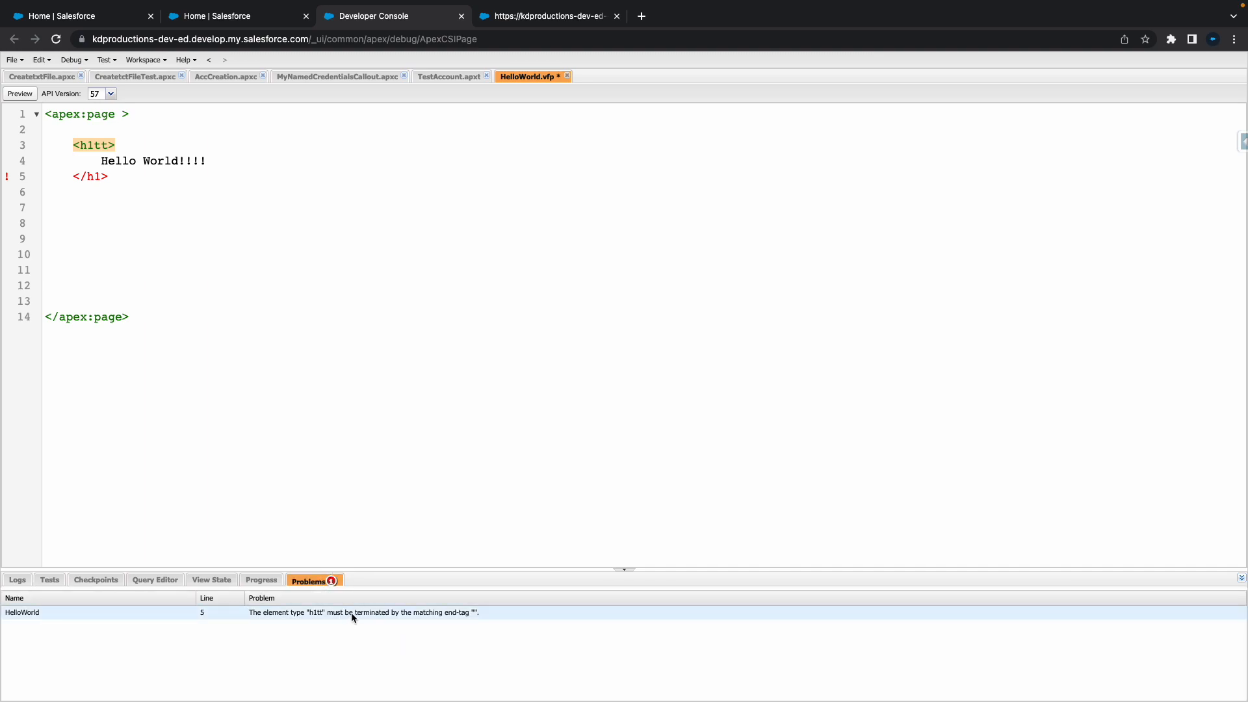